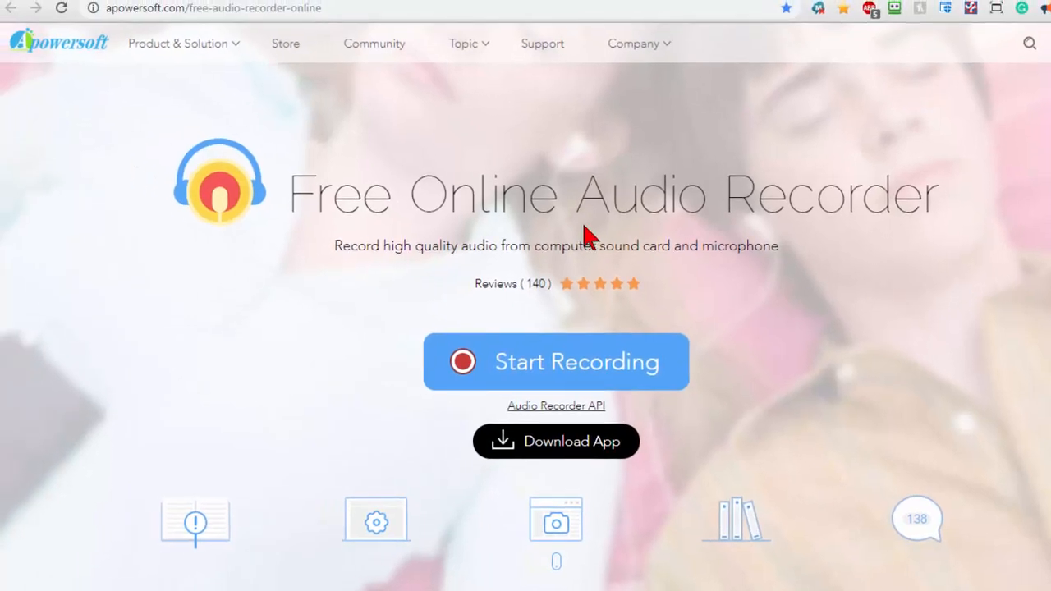
mouse_move(57, 78)
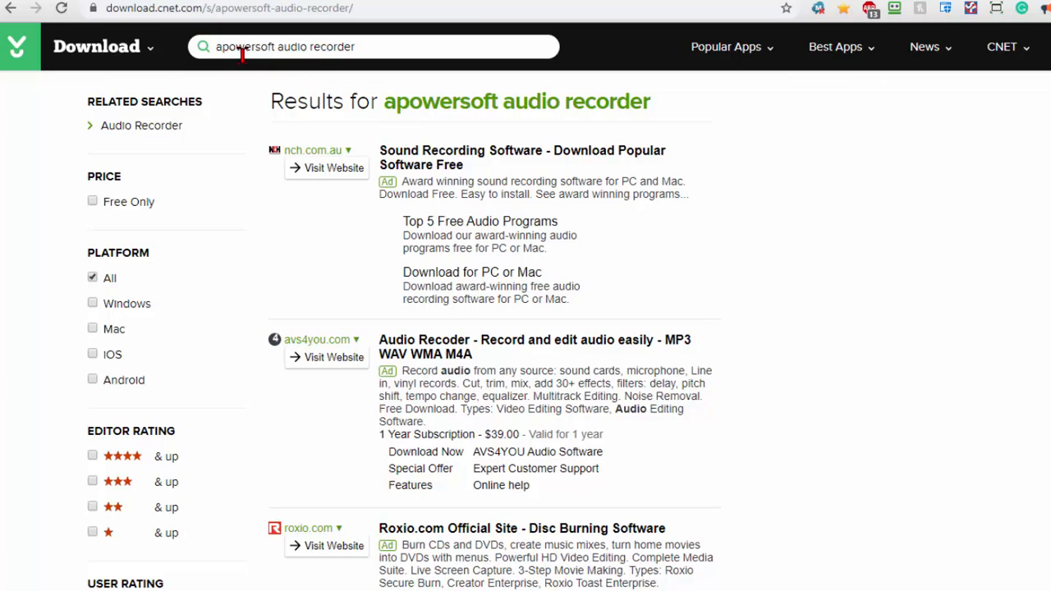
Scroll the 'apowersoft audio recorder' results down to the Free Audio Recorder listing.
scroll(down, 3)
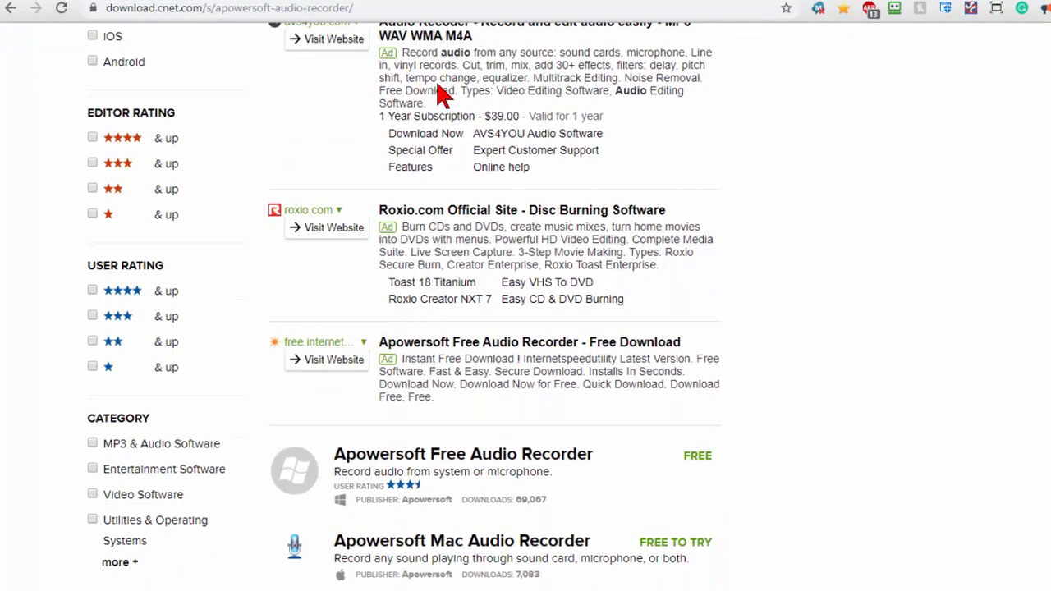
scroll(down, 3)
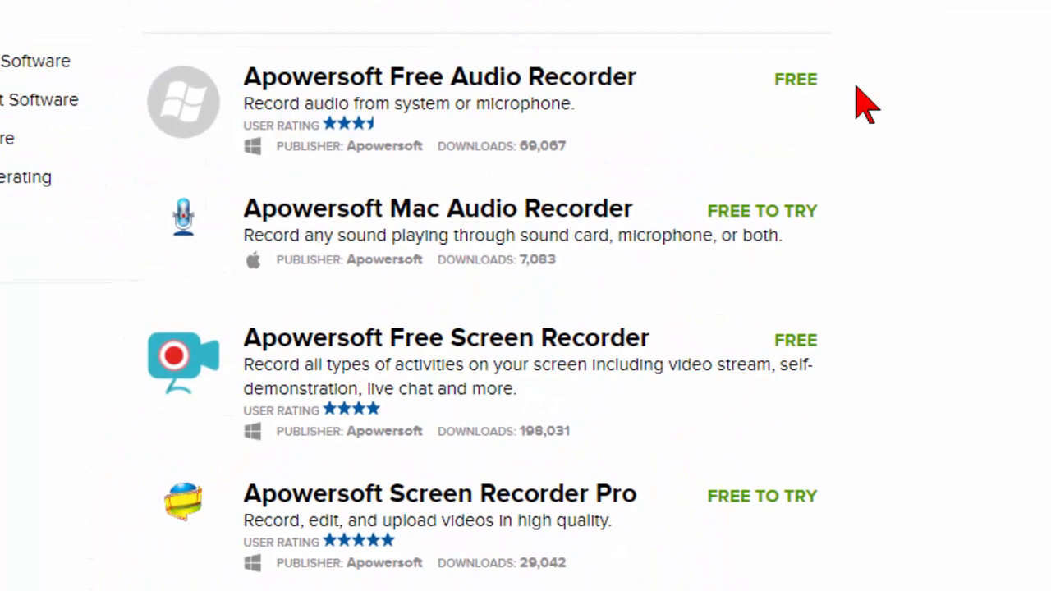
mouse_move(603, 123)
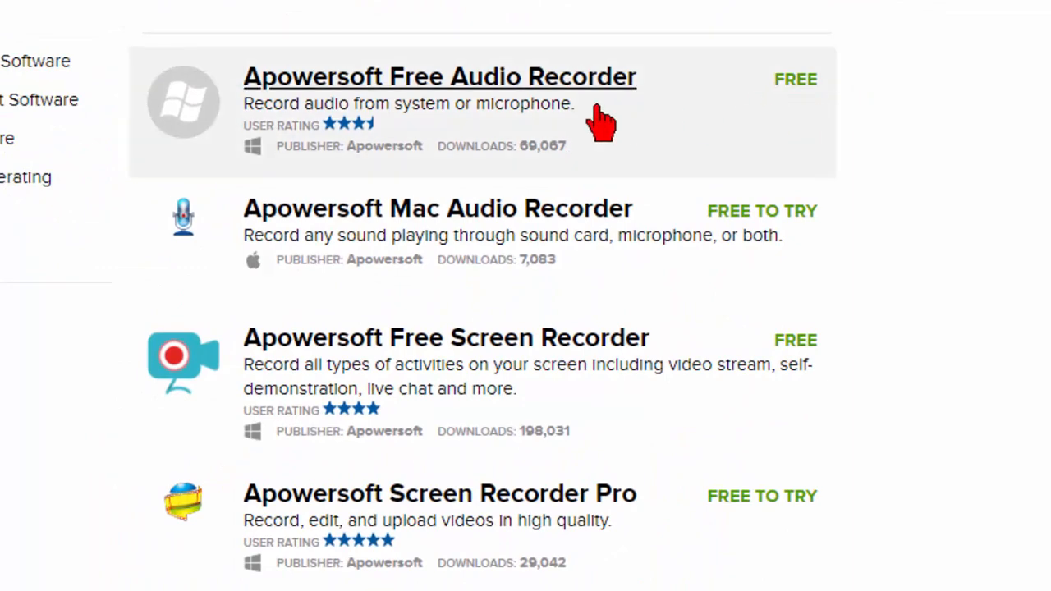
mouse_move(542, 295)
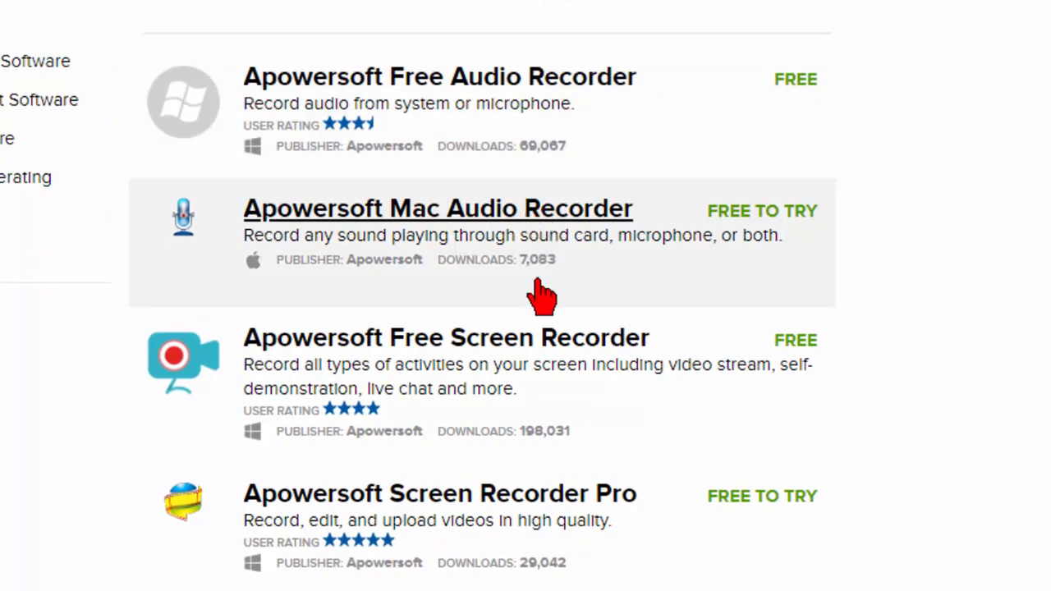
mouse_move(565, 369)
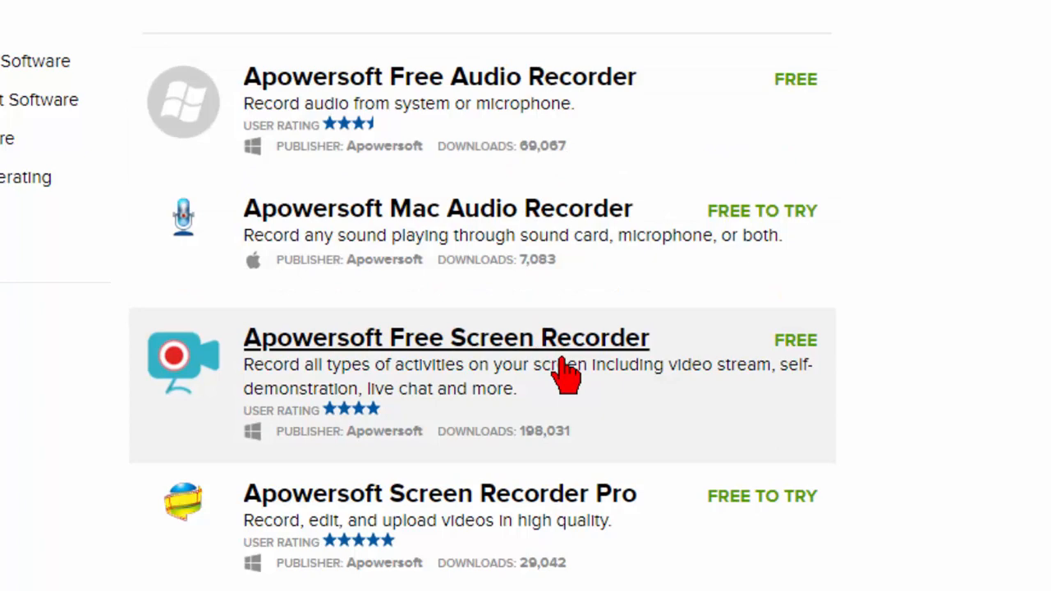
mouse_move(649, 371)
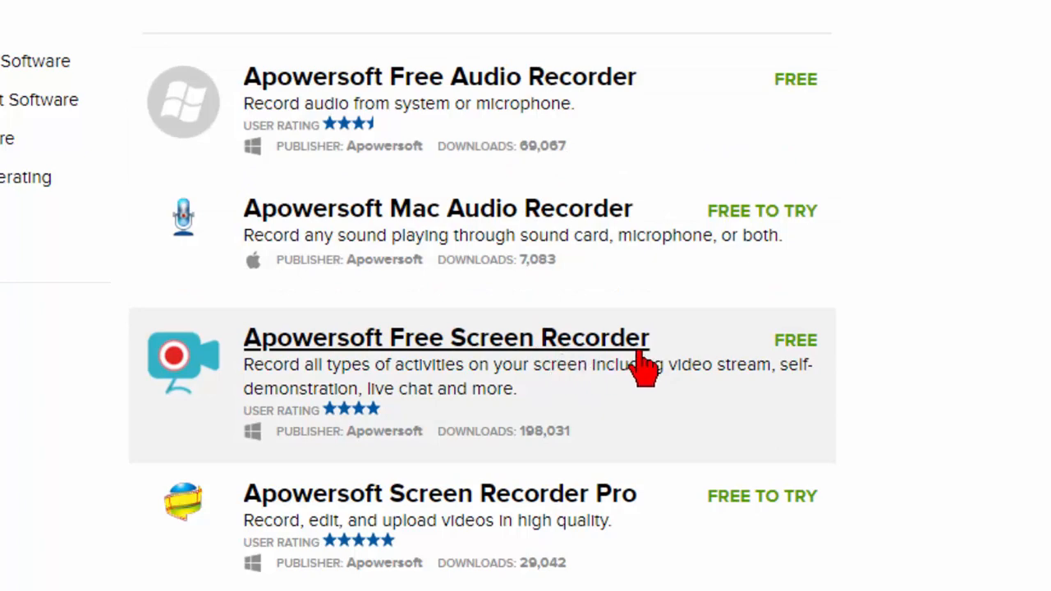
mouse_move(759, 448)
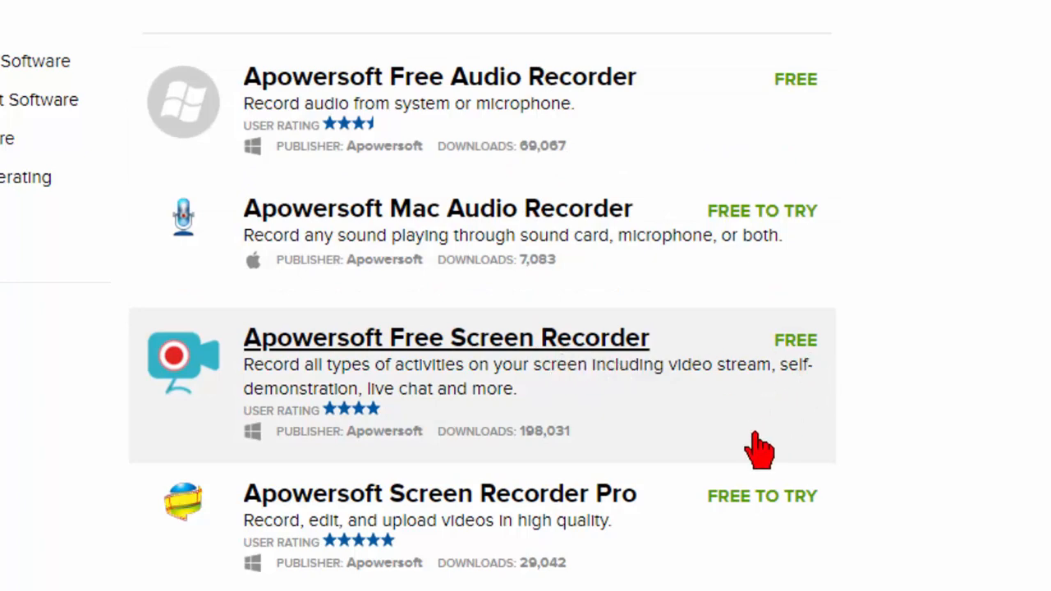
mouse_move(521, 156)
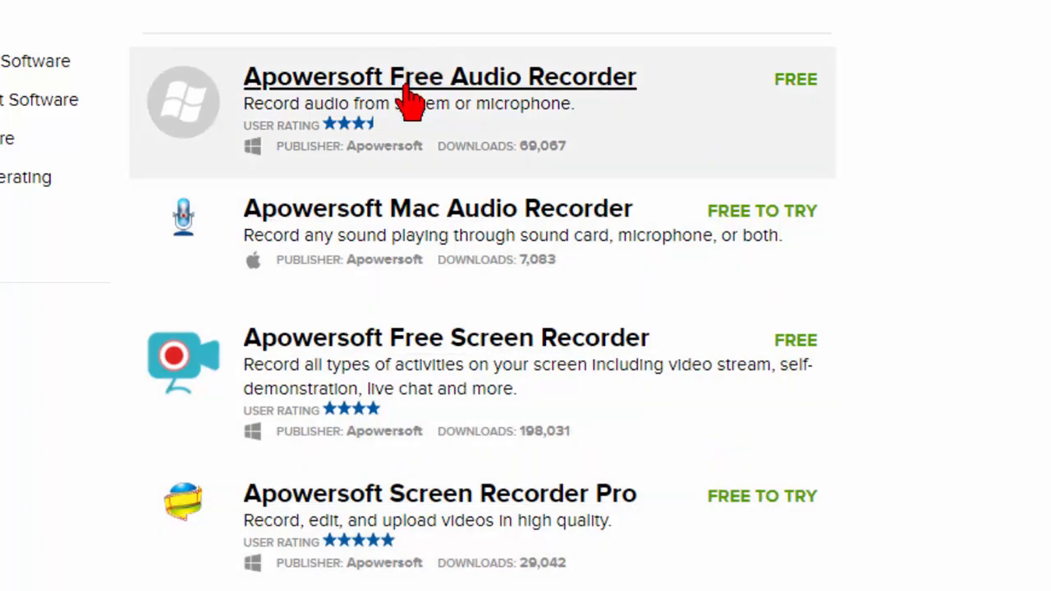
mouse_move(410, 477)
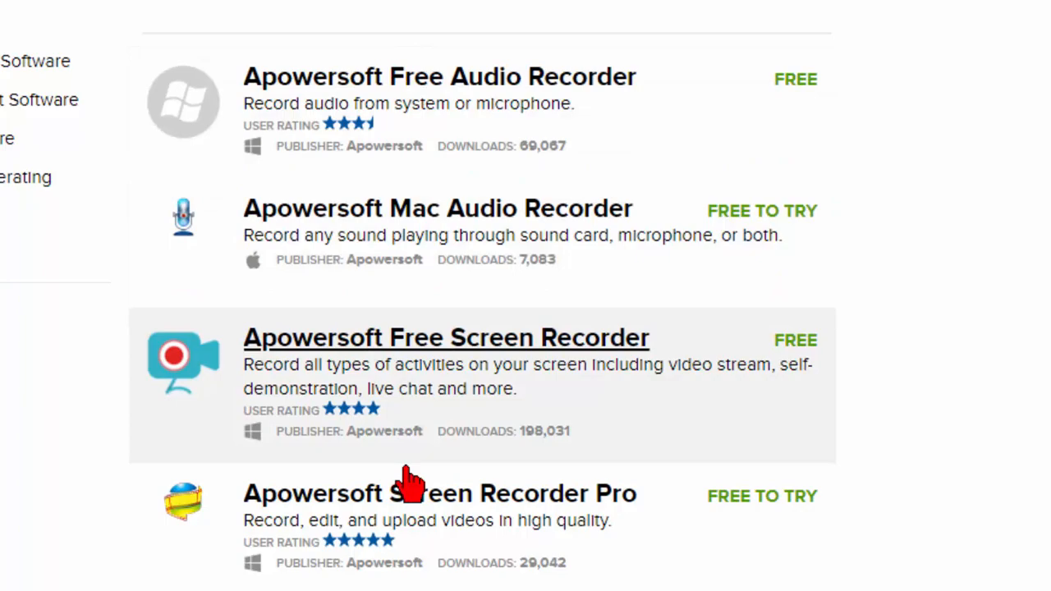
Review the recorder's Settings, keeping startup update checks and shortcuts enabled, and confirm.
click(439, 77)
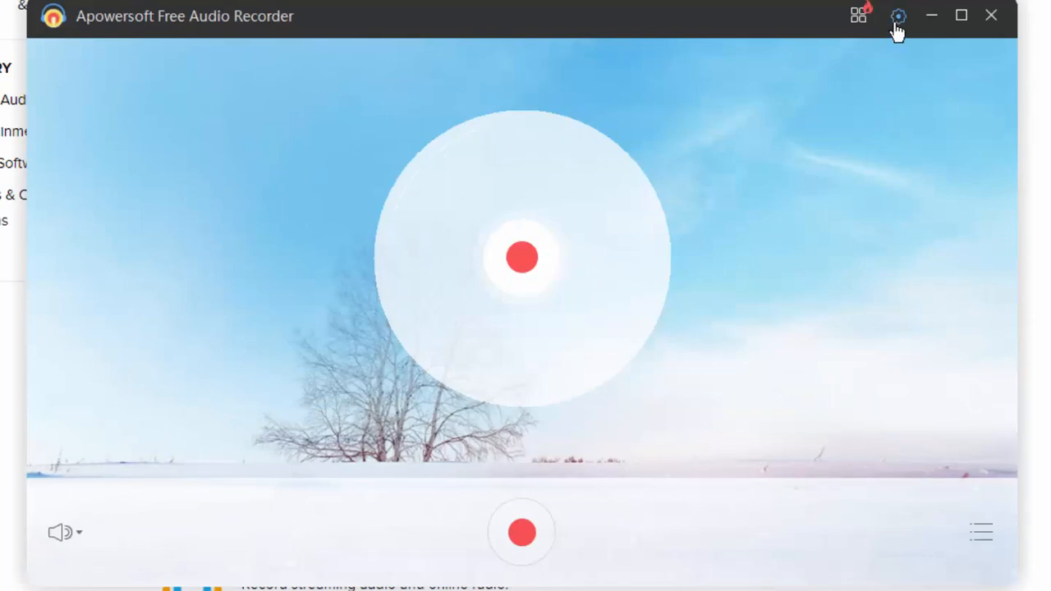
click(898, 16)
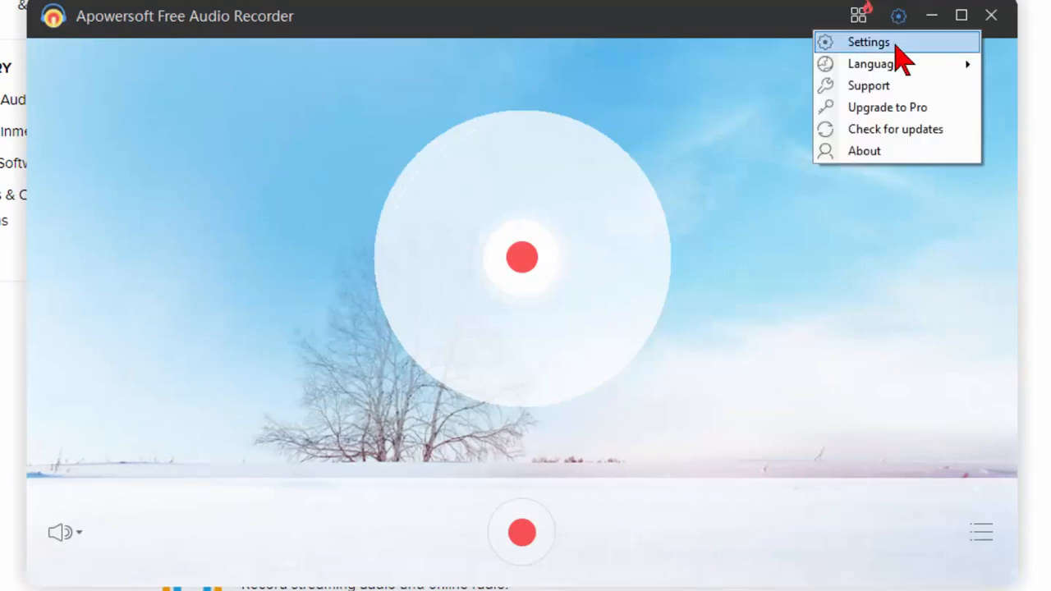
click(868, 42)
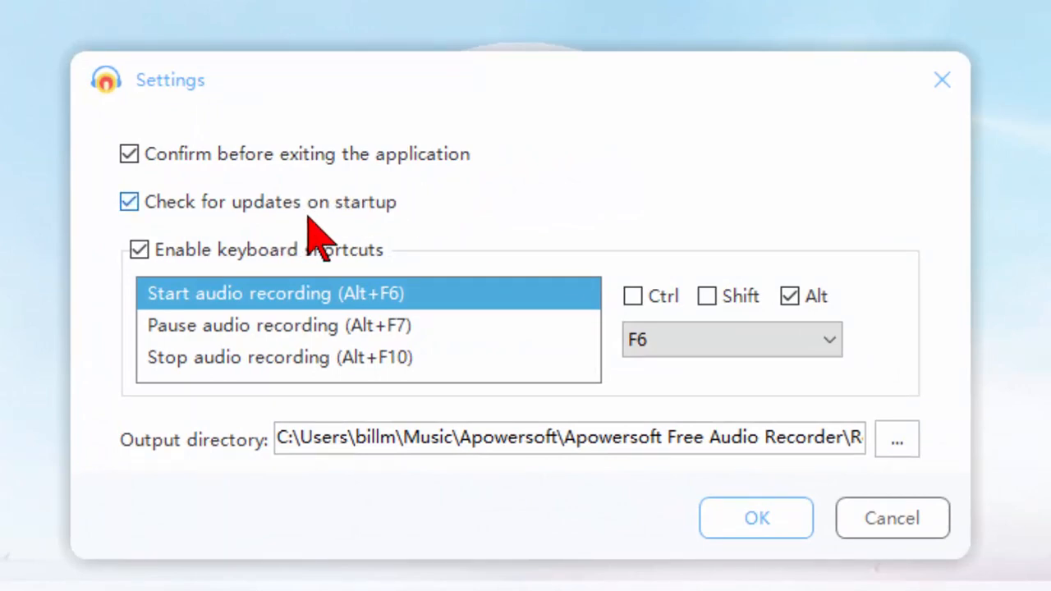
click(128, 202)
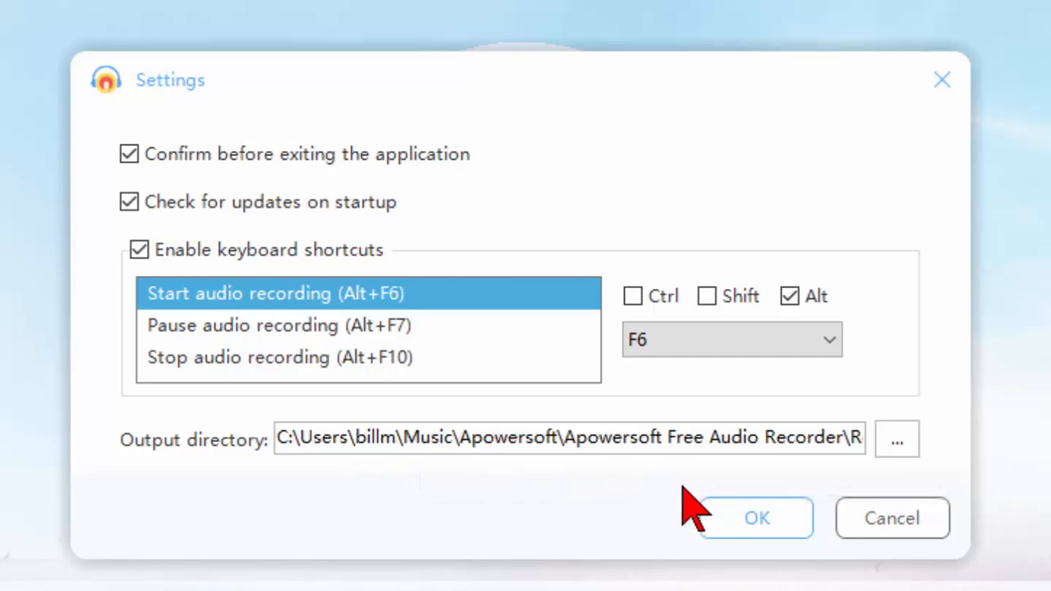
click(756, 518)
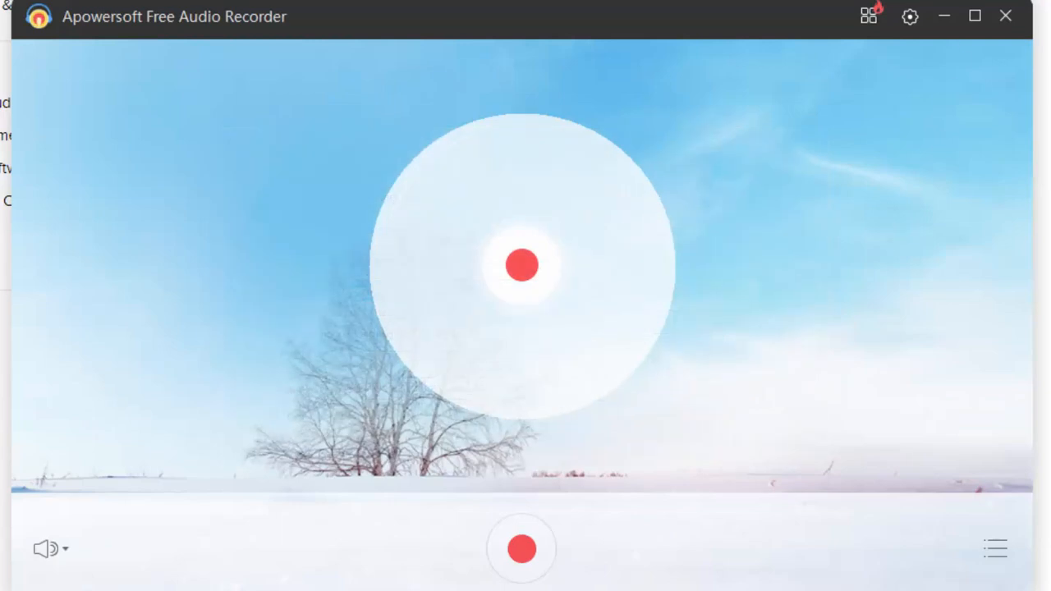
mouse_move(688, 475)
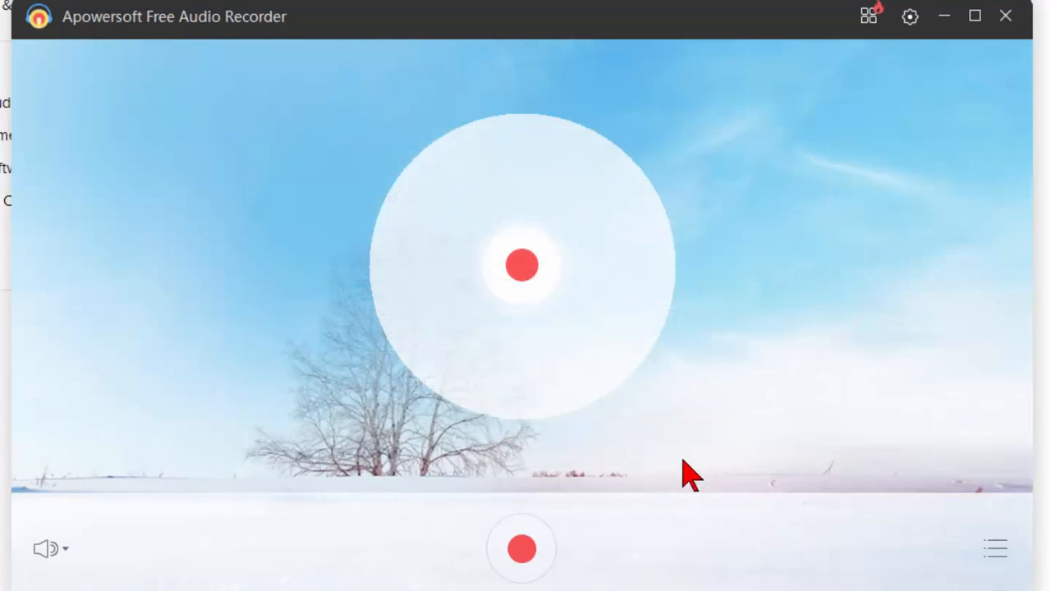
mouse_move(752, 25)
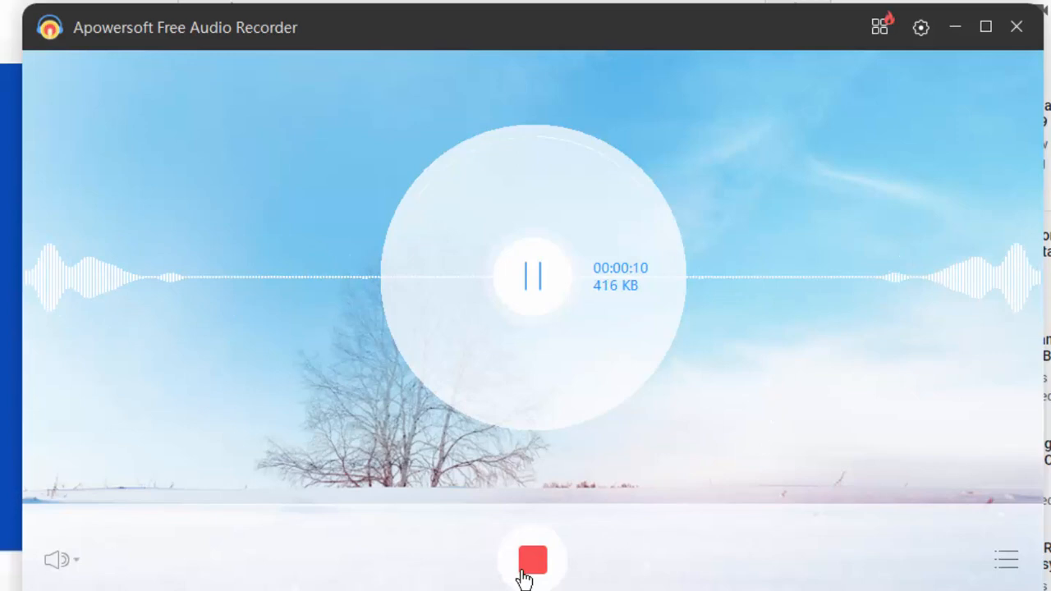
Stop recording and confirm the 11-second Track2 beside Track1 in the list and Recording folder.
click(532, 560)
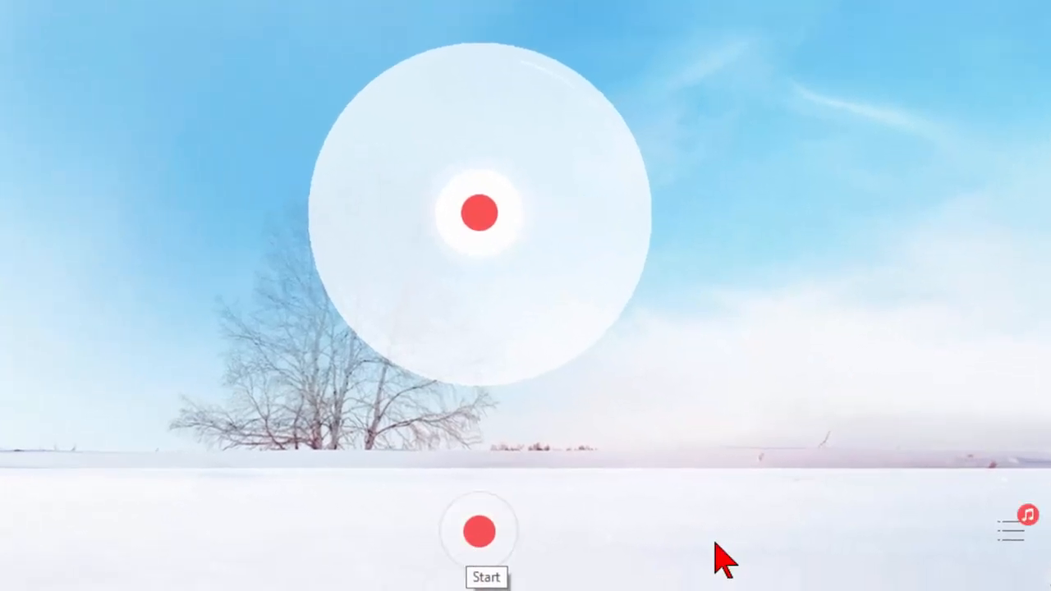
click(1010, 526)
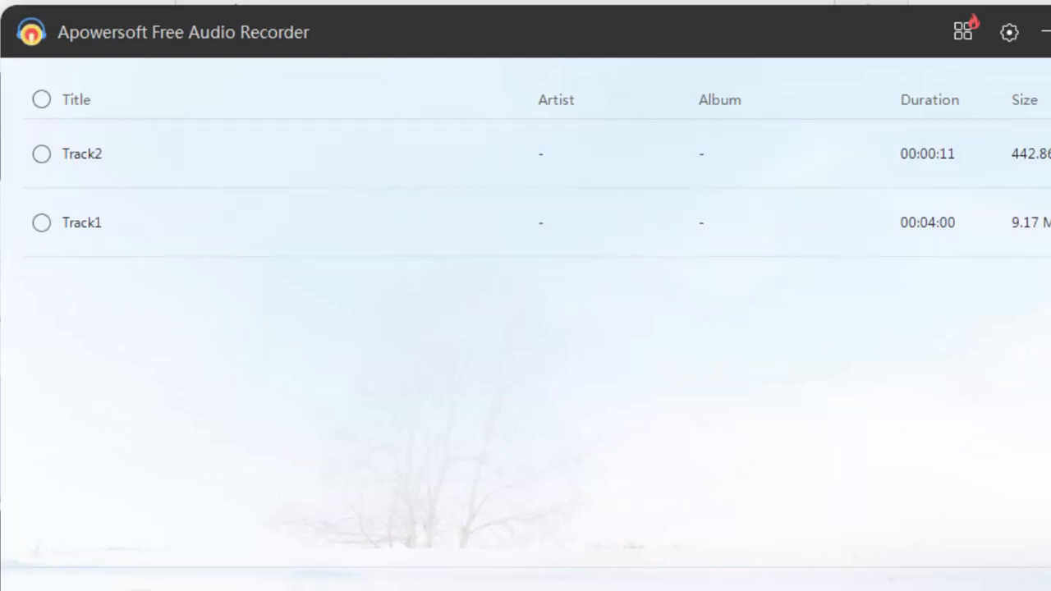
mouse_move(911, 575)
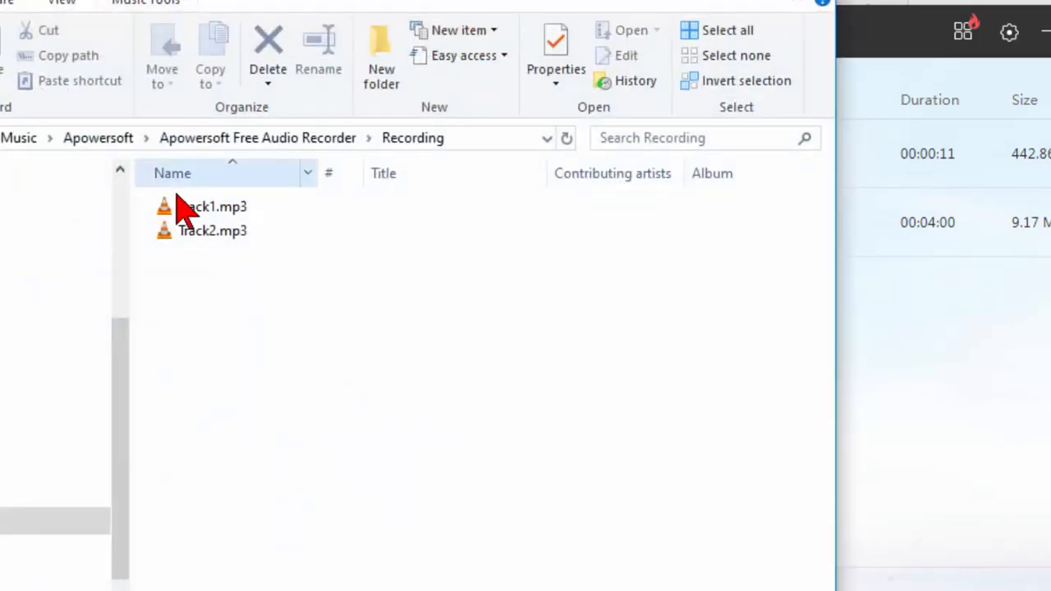
click(212, 231)
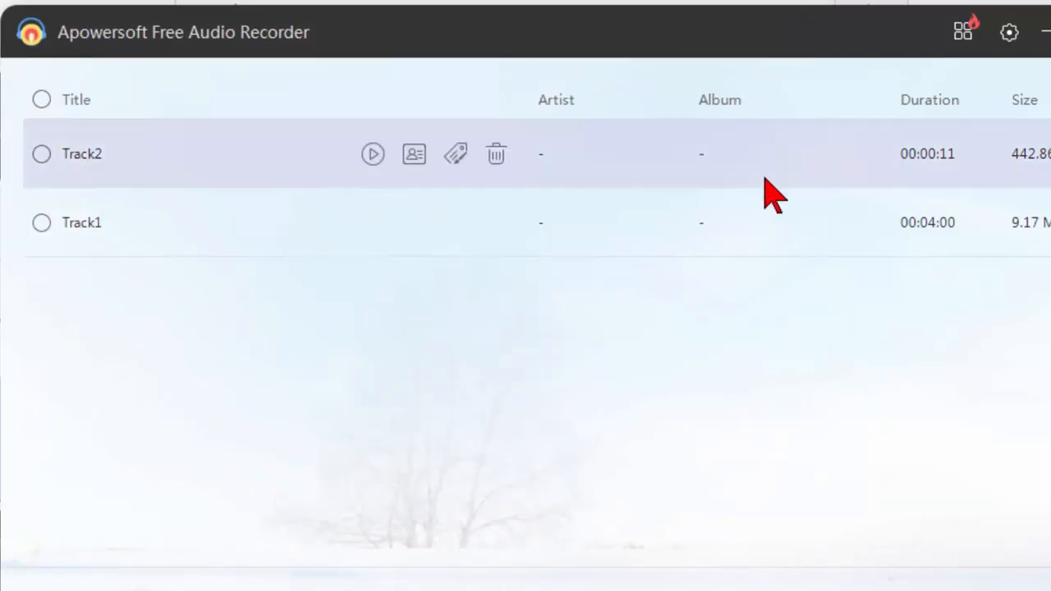
mouse_move(882, 570)
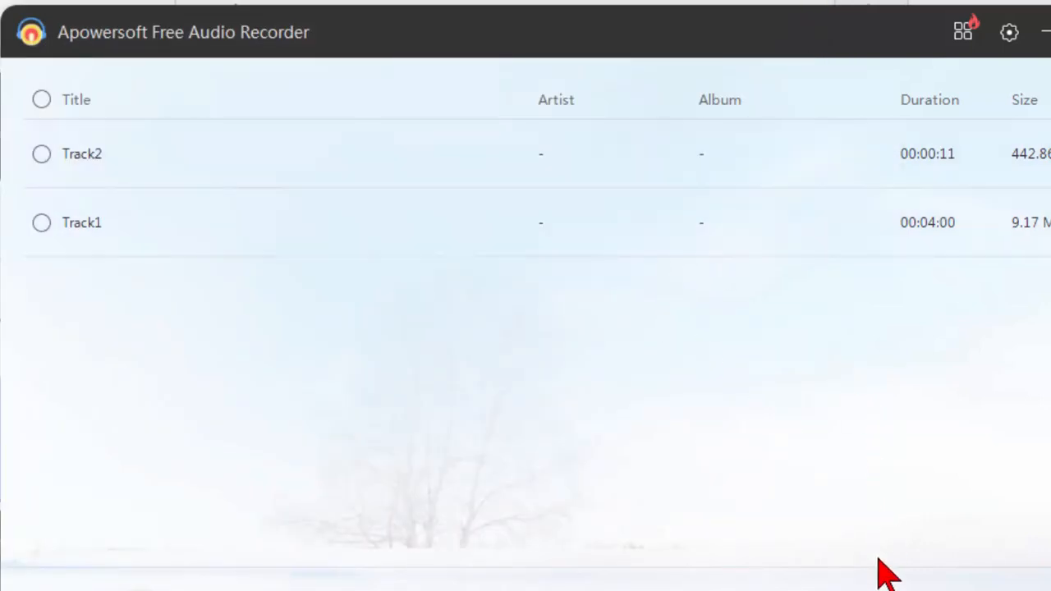
mouse_move(684, 505)
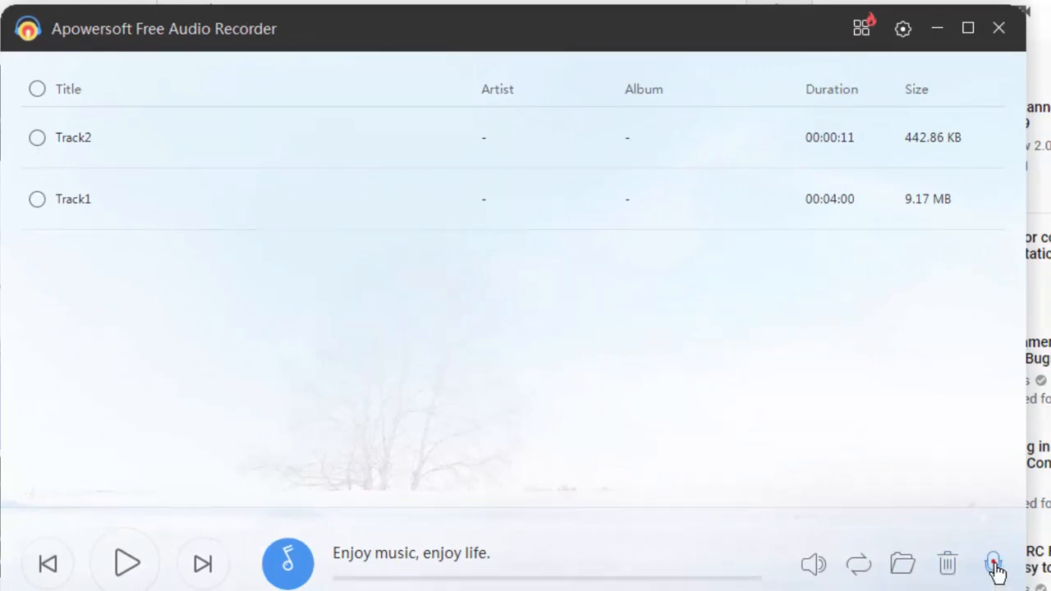
Use the player bar's back icon to leave the tracks list.
click(994, 563)
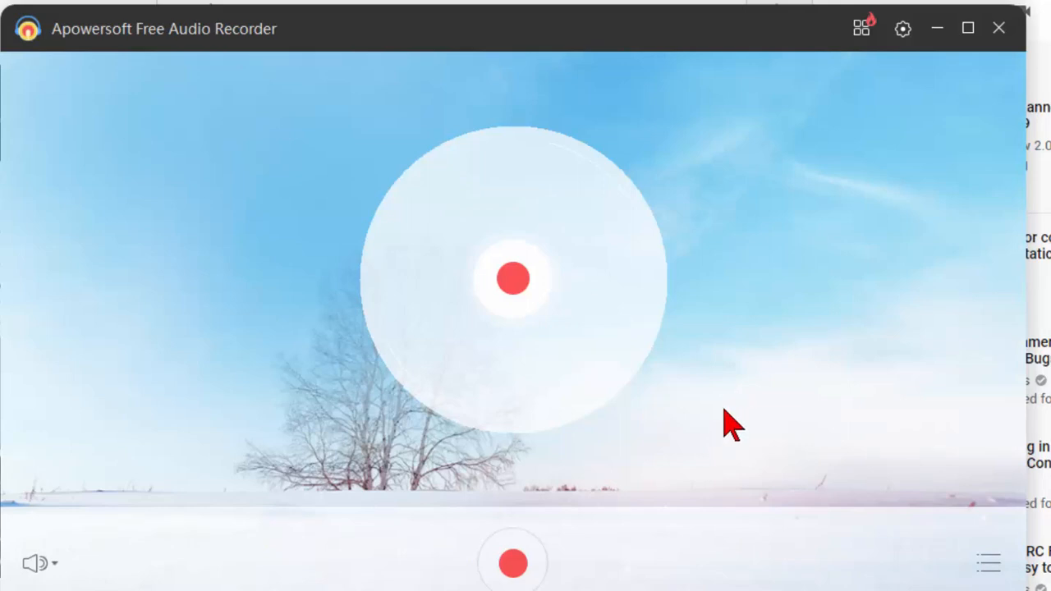